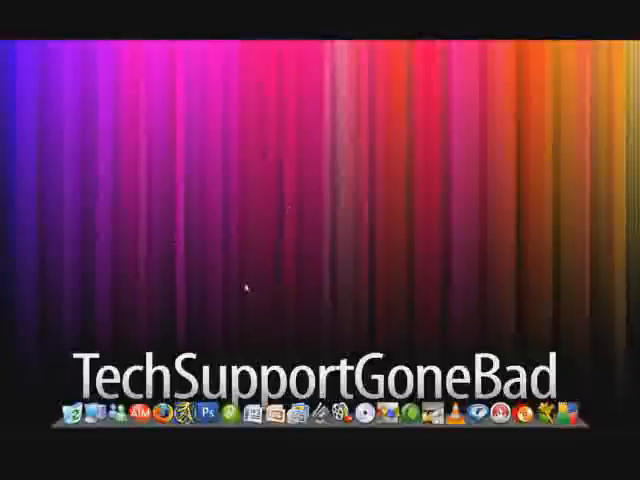
mouse_move(251, 293)
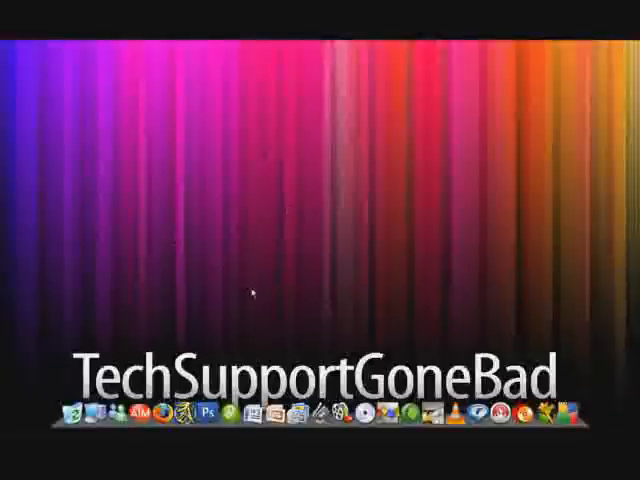
mouse_move(303, 210)
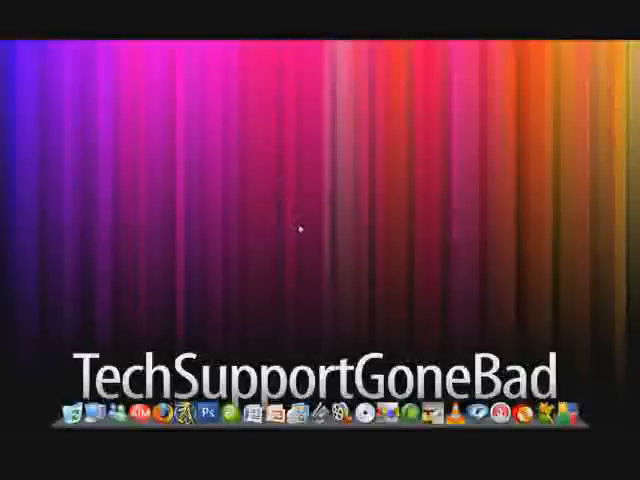
mouse_move(302, 230)
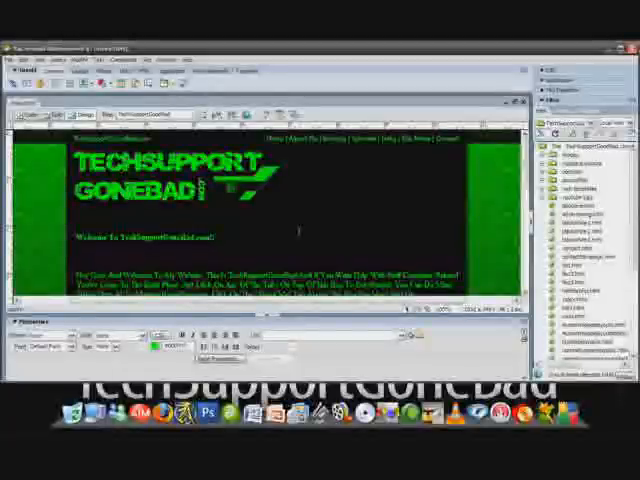
mouse_move(280, 218)
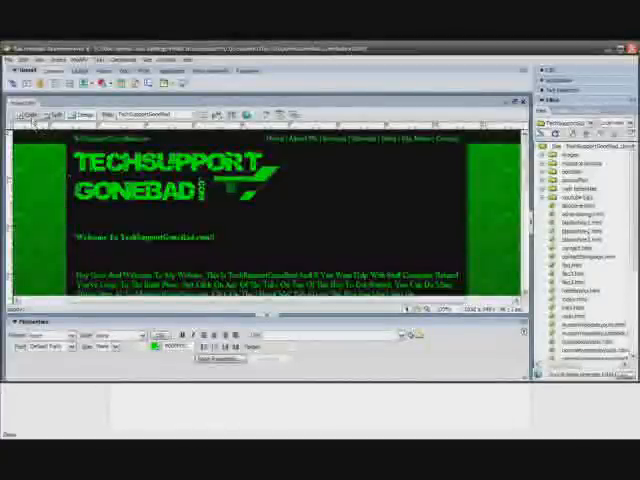
click(22, 112)
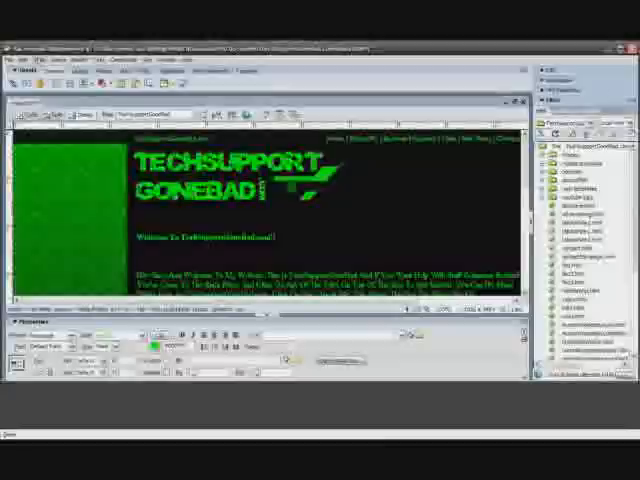
Save the TechSupportGoneBad page with its background-music code and song link via File > Save
click(12, 64)
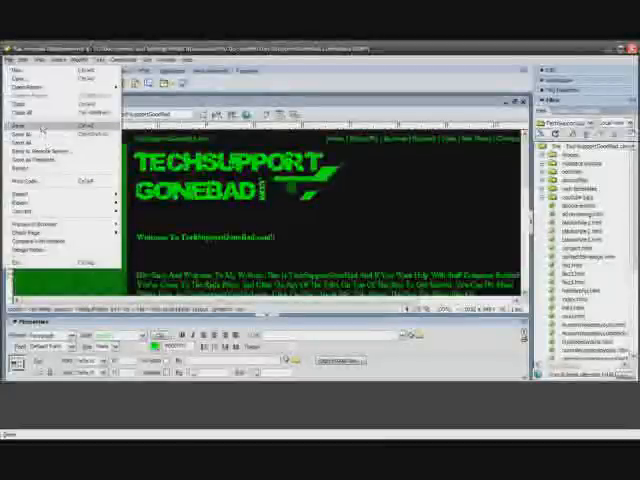